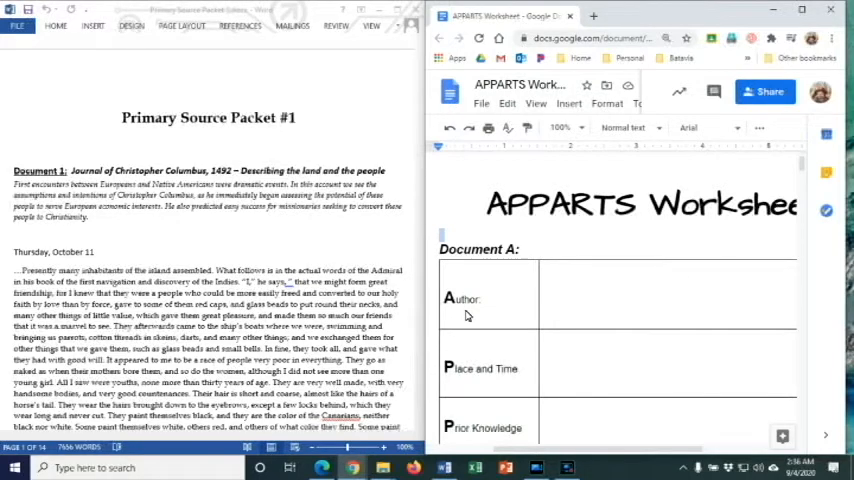
pyautogui.moveTo(496, 304)
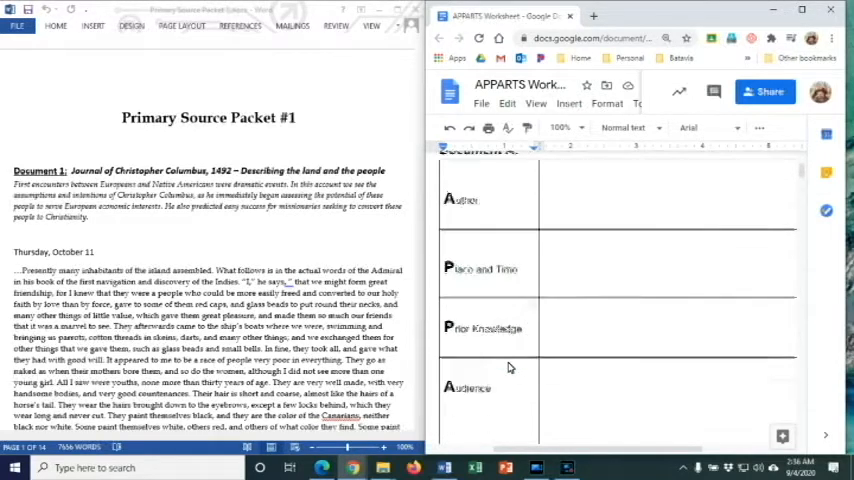
# Enter Chris Columbus as Document A's Author and 10/11/1492 as its Place and Time.
pyautogui.scroll(-3)
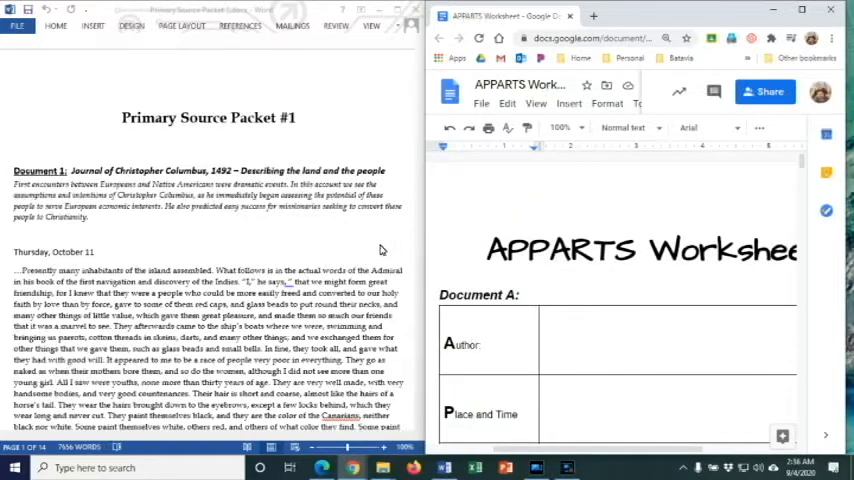
pyautogui.moveTo(384, 256)
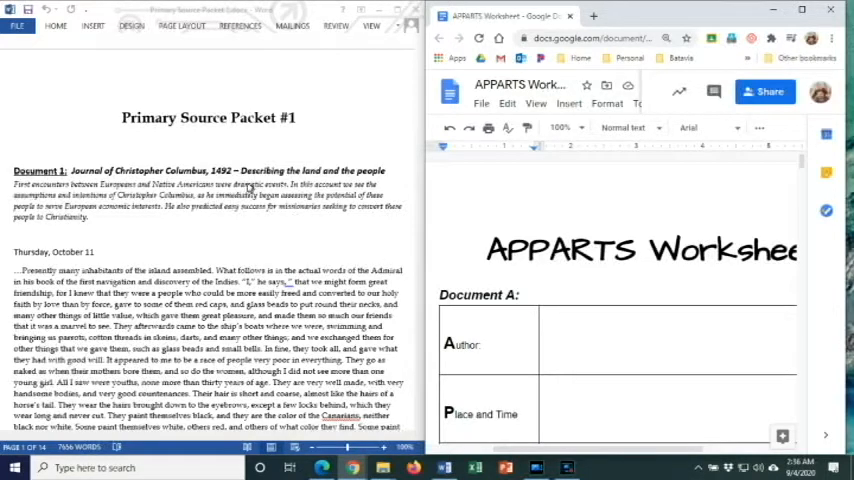
pyautogui.moveTo(268, 210)
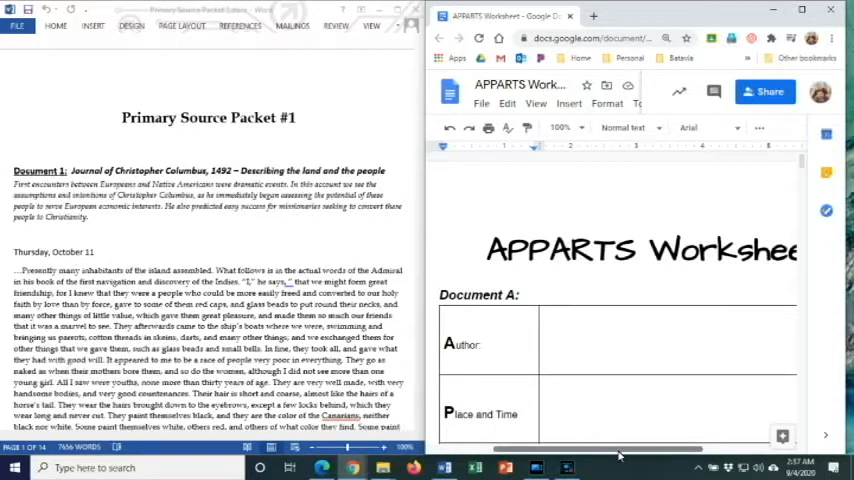
pyautogui.scroll(-3)
pyautogui.write('Chris Colum')
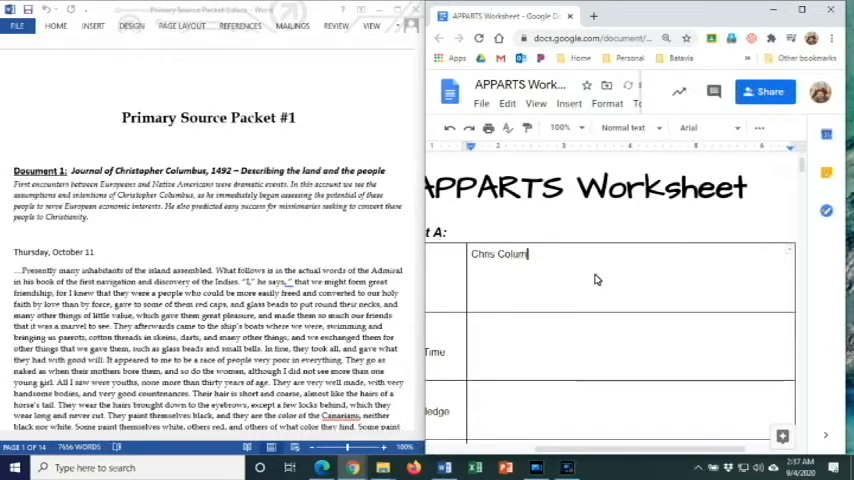
pyautogui.write('bus')
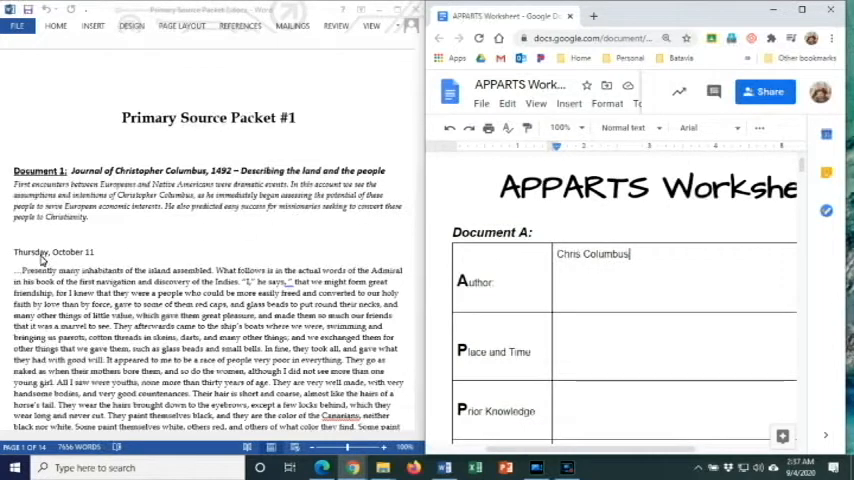
pyautogui.moveTo(620, 336)
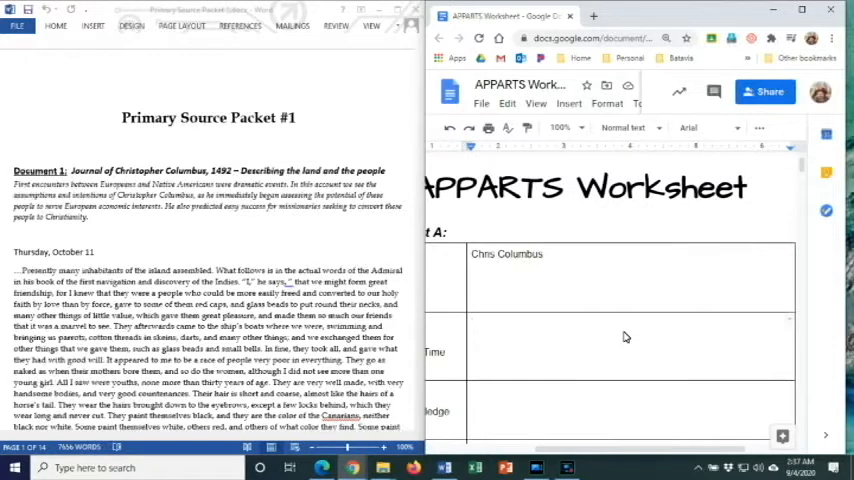
pyautogui.write('10/11/149')
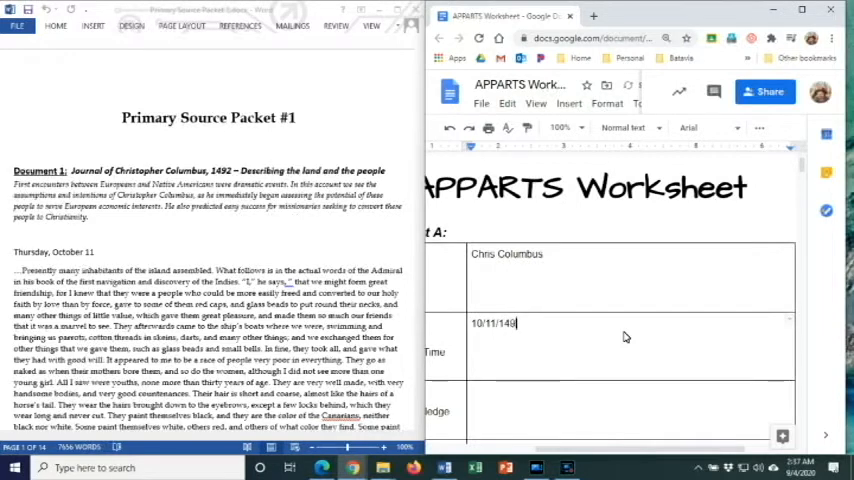
pyautogui.write('2')
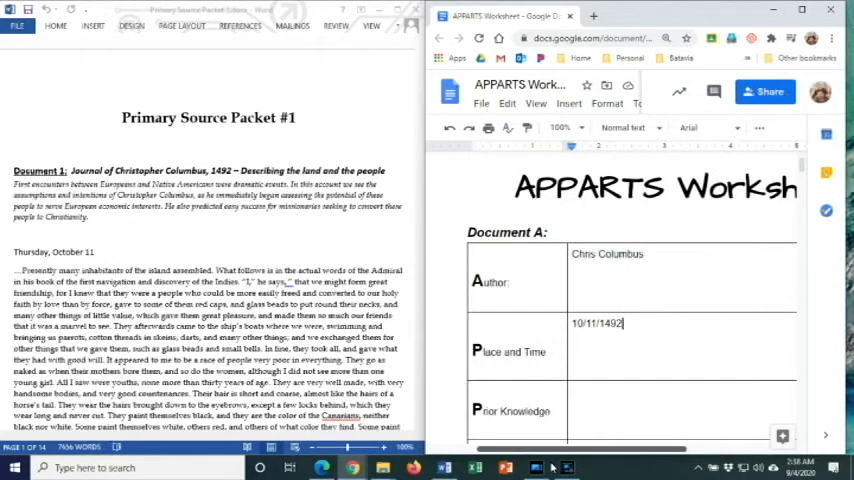
# Write "He believes he is in India." in Document A's Prior Knowledge row, fixing the typo in India.
pyautogui.scroll(-3)
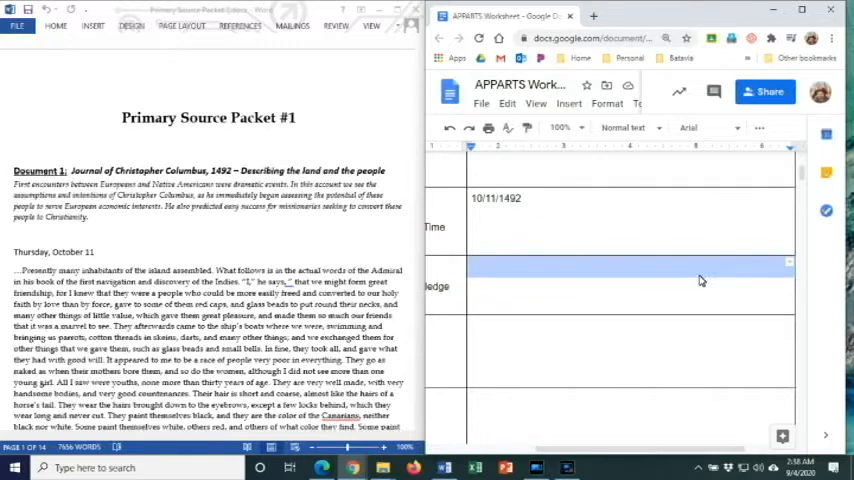
pyautogui.write('He believes he is')
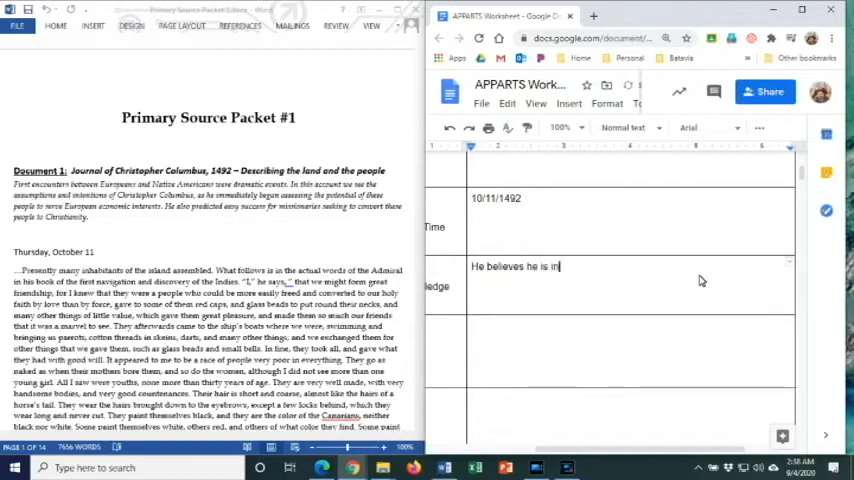
pyautogui.write('indi')
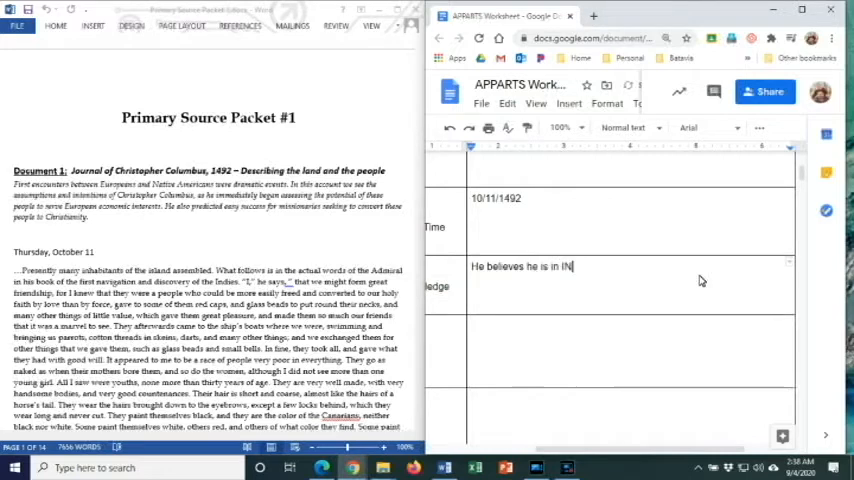
pyautogui.press('BackSpace')
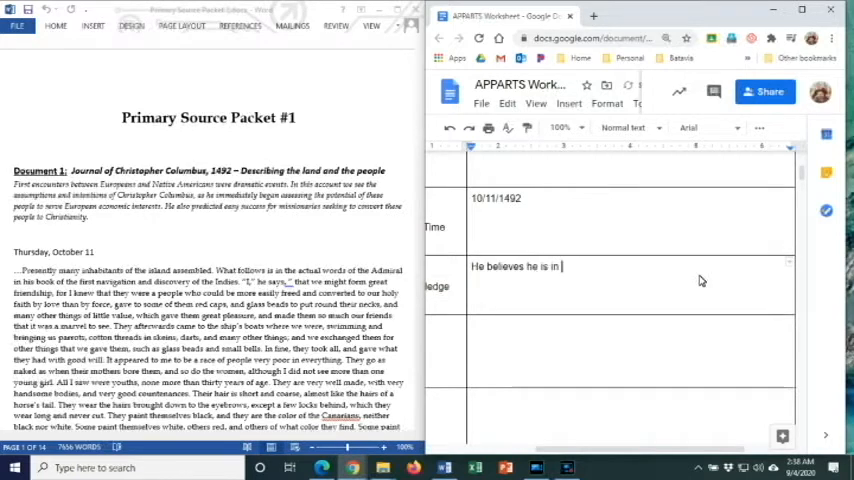
pyautogui.write('nd')
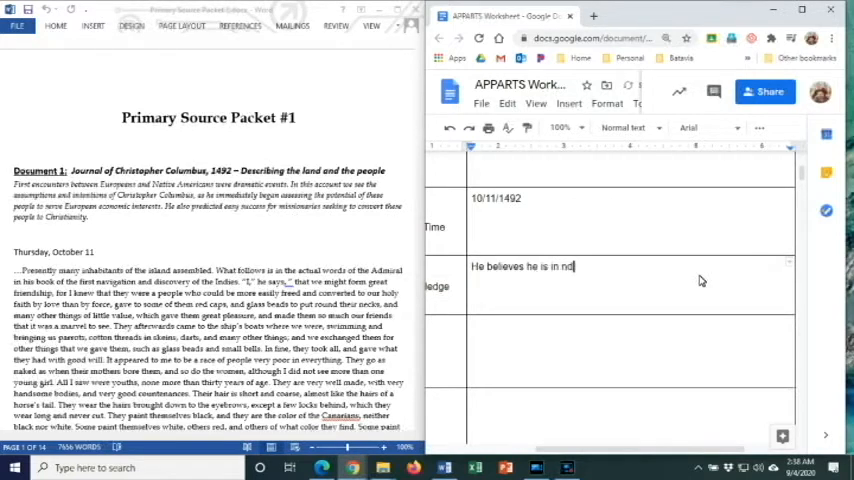
pyautogui.press('BackSpace')
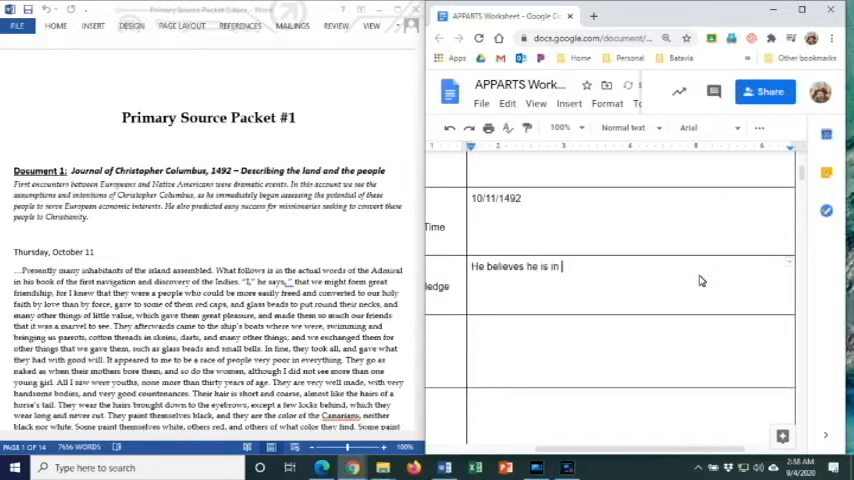
pyautogui.write('India.')
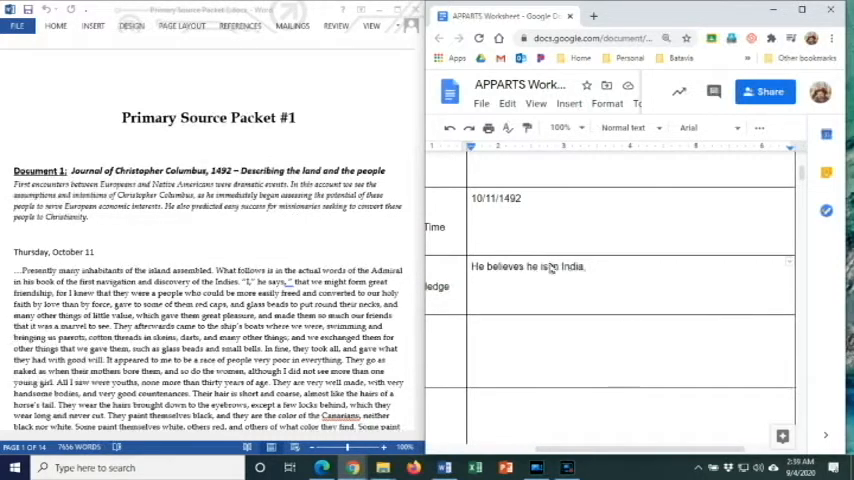
# Add that he sees natives as inferior and is Italian/Spain to the Prior Knowledge row.
pyautogui.scroll(-3)
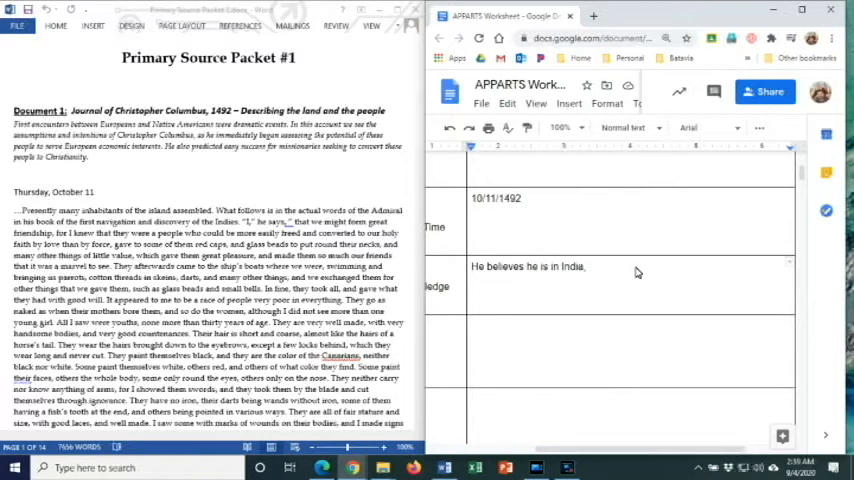
pyautogui.write('He sees ne')
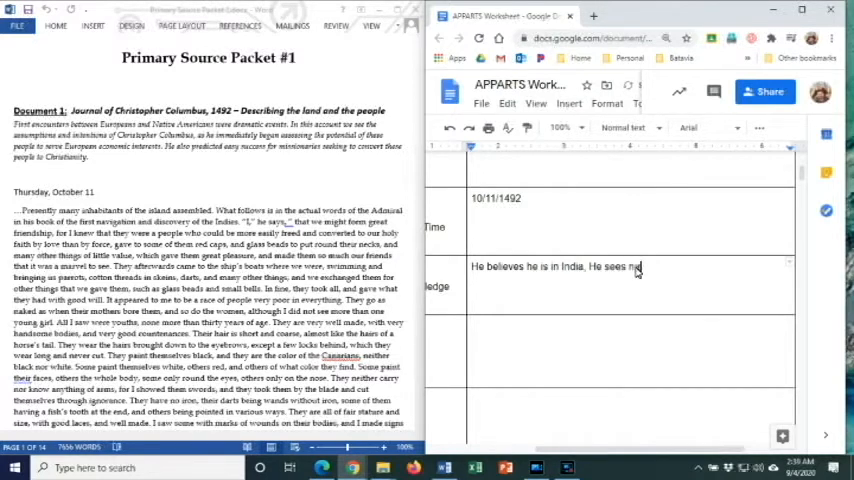
pyautogui.write('natives as')
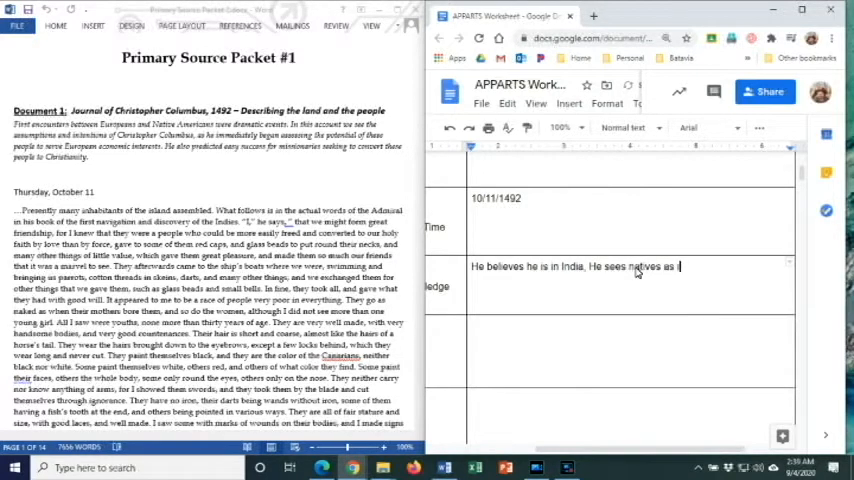
pyautogui.write('inferior')
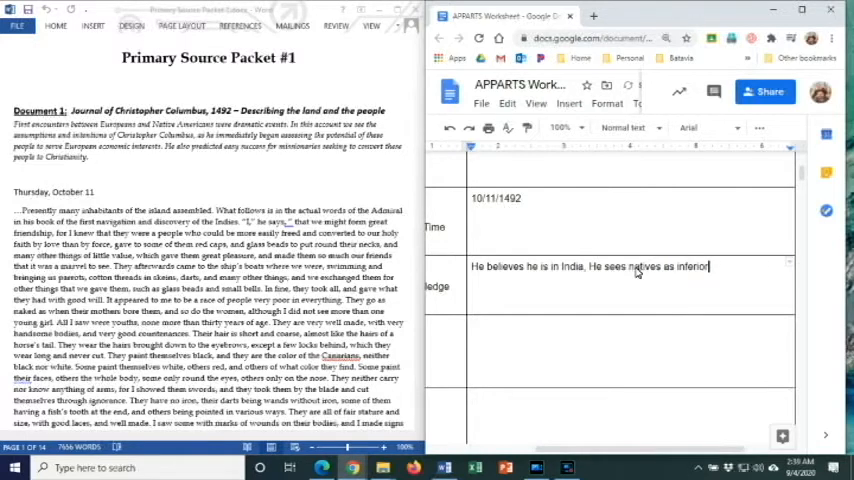
pyautogui.write(',')
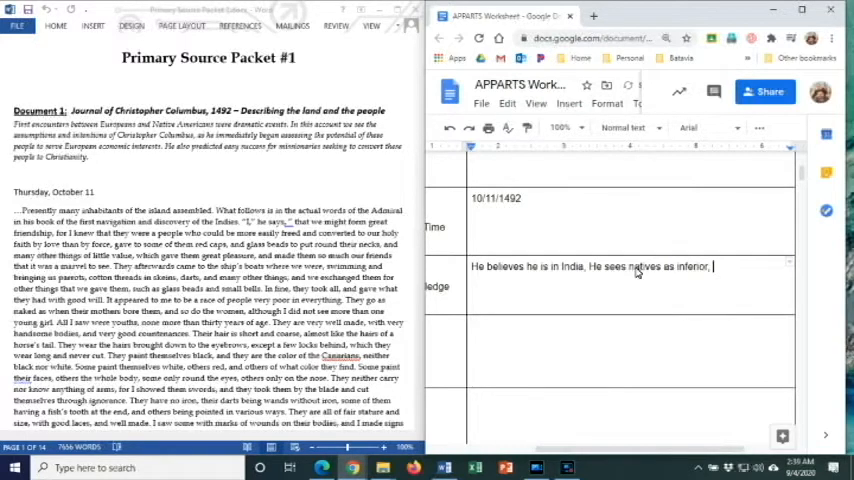
pyautogui.write('Italian')
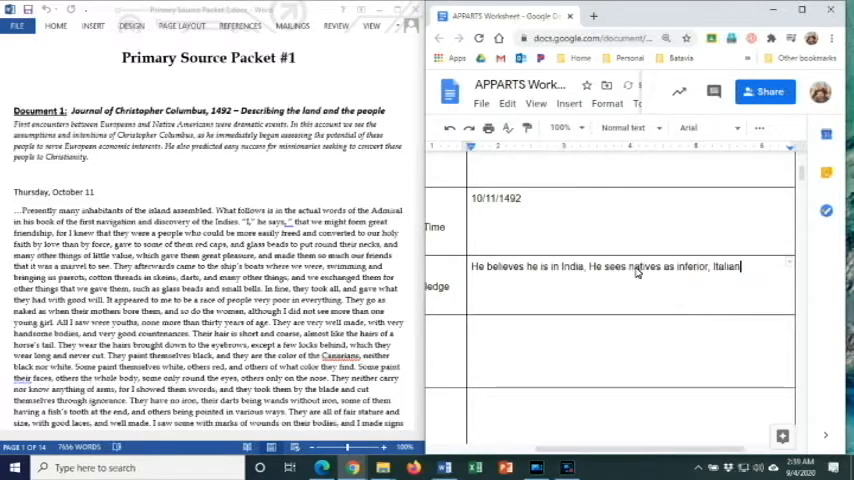
pyautogui.write('/Spain,')
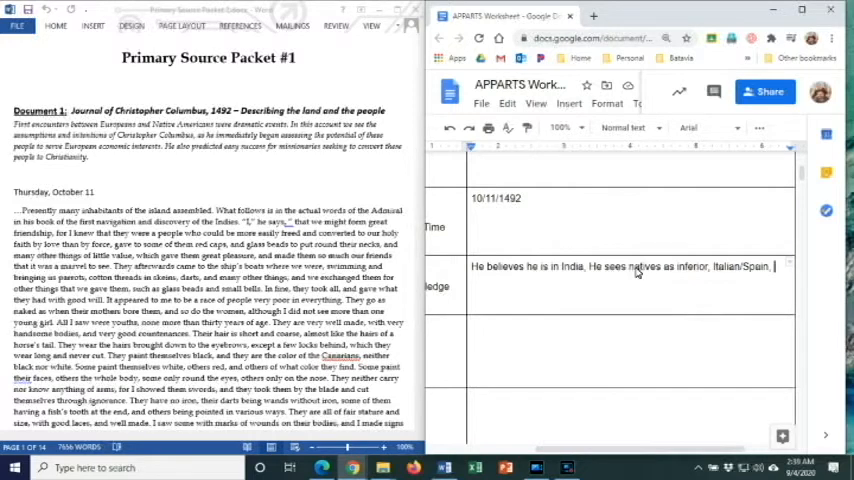
# Add "He works for the Spanish Royalty." to the Prior Knowledge row.
pyautogui.write('He')
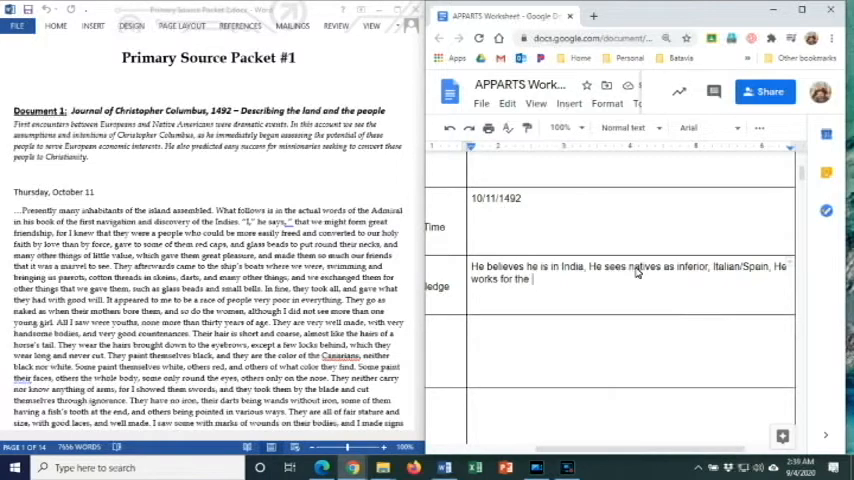
pyautogui.write('Spanish Ro')
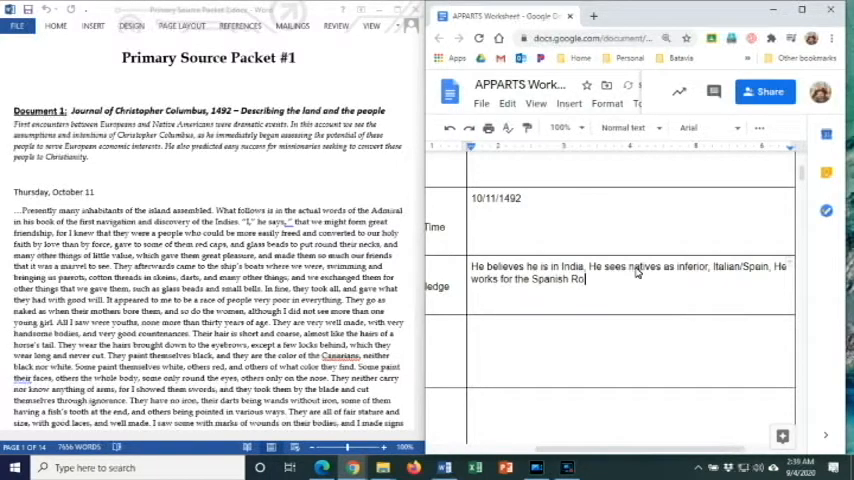
pyautogui.write('yalty')
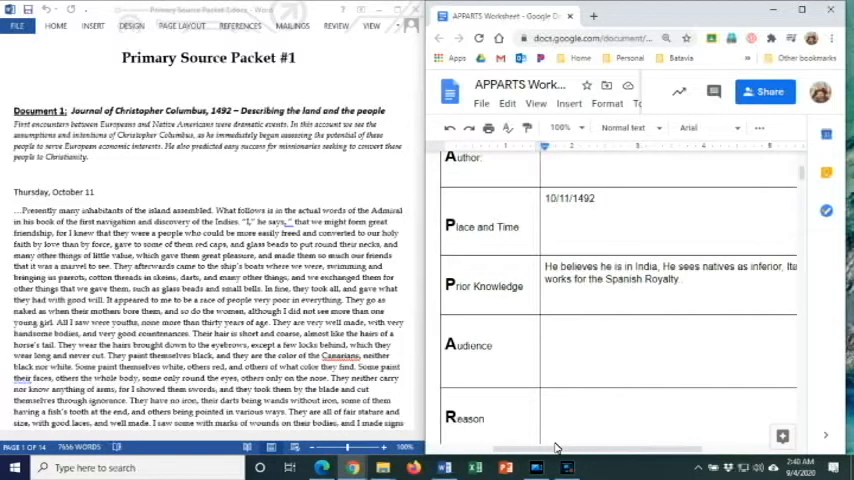
pyautogui.moveTo(520, 336)
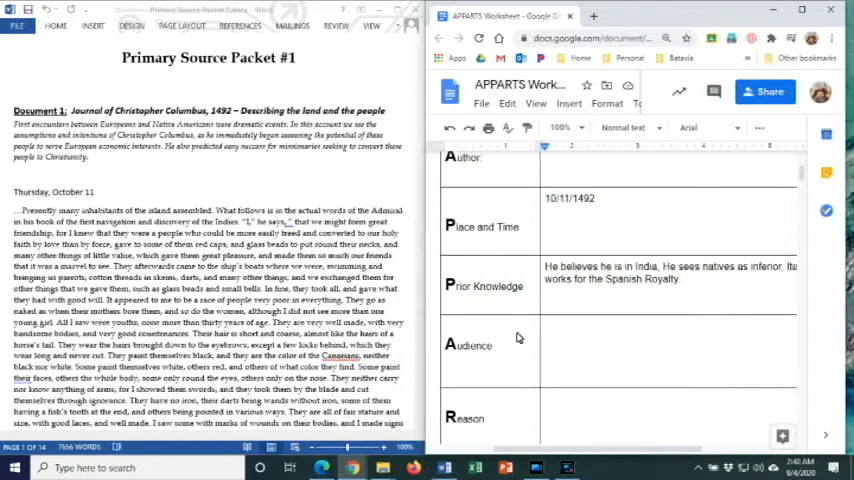
pyautogui.moveTo(534, 324)
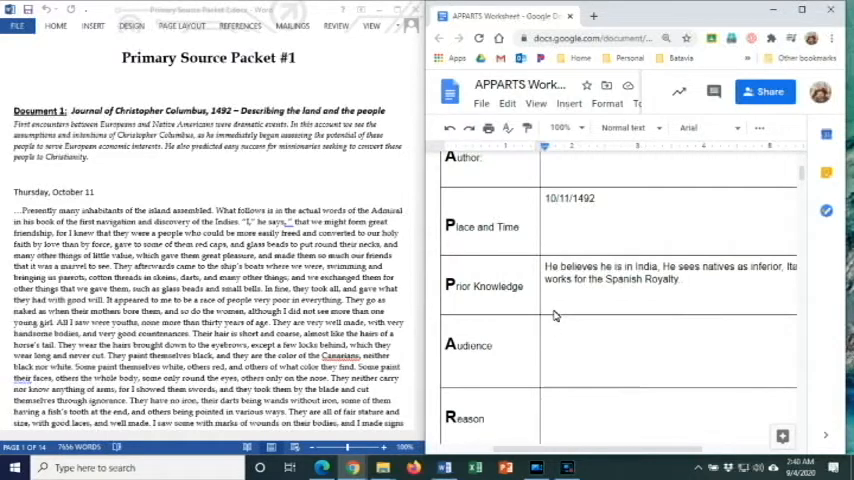
pyautogui.moveTo(716, 344)
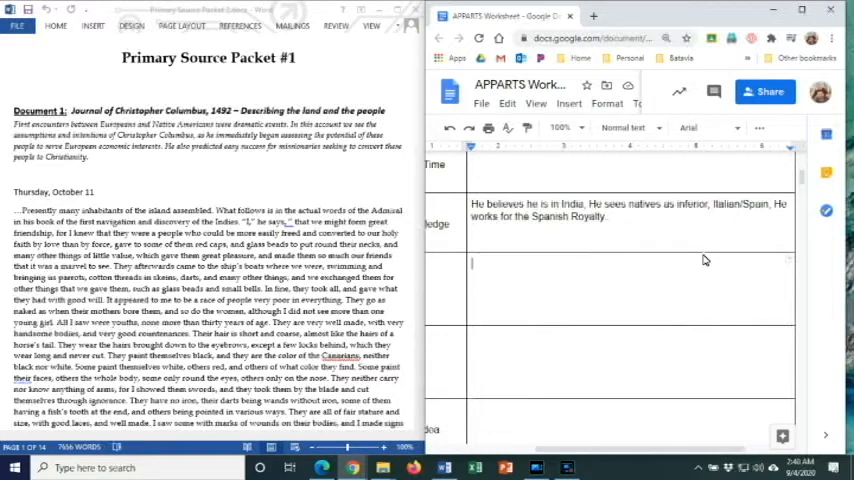
# Write "Official Log. Written for government officials" in Document A's Audience row.
pyautogui.write('Official Log.')
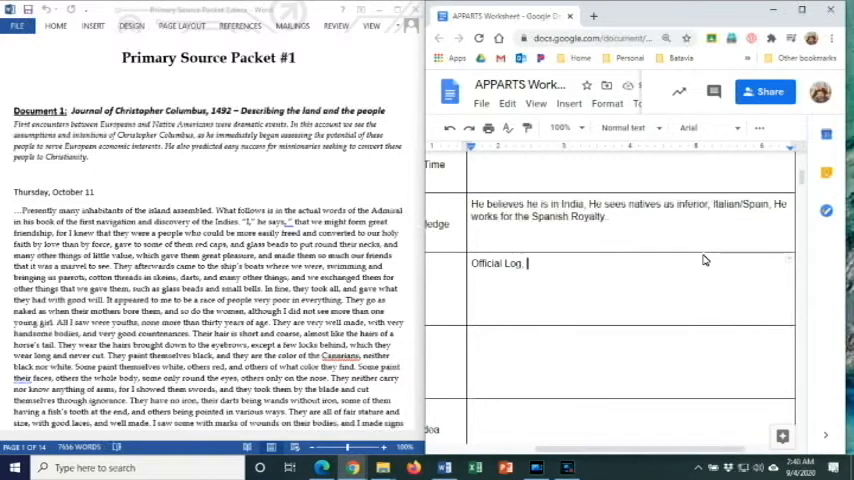
pyautogui.write('Shown')
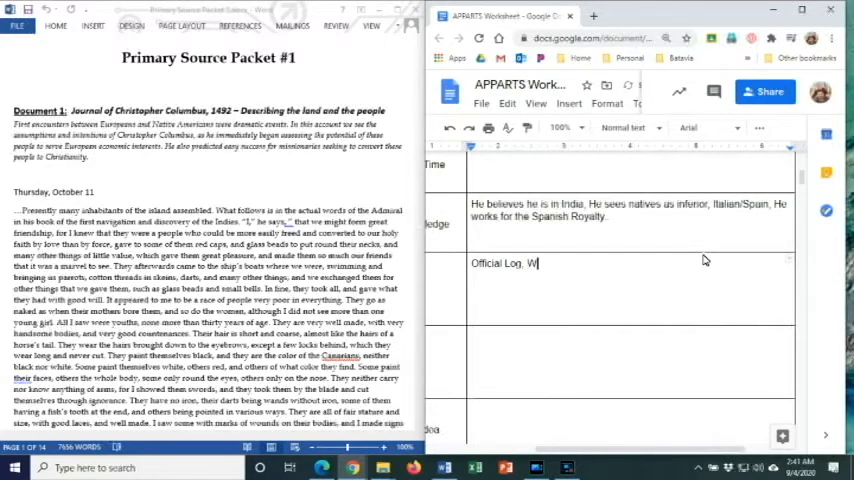
pyautogui.write('ritten')
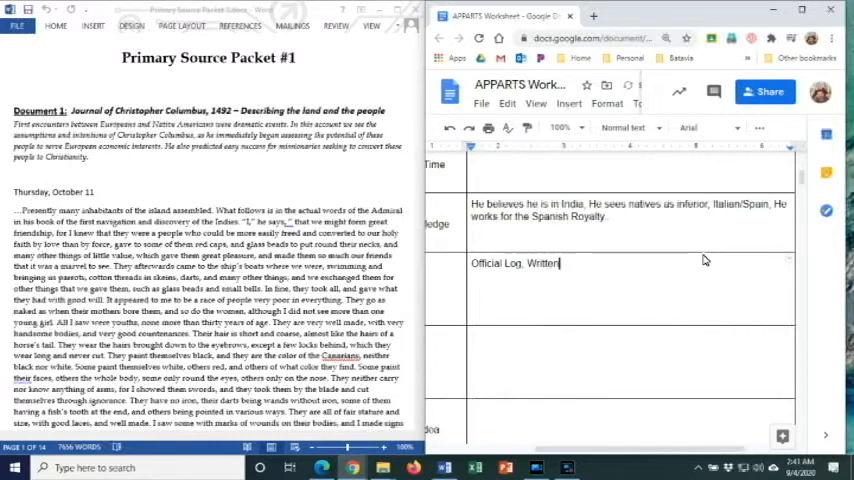
pyautogui.write('for government')
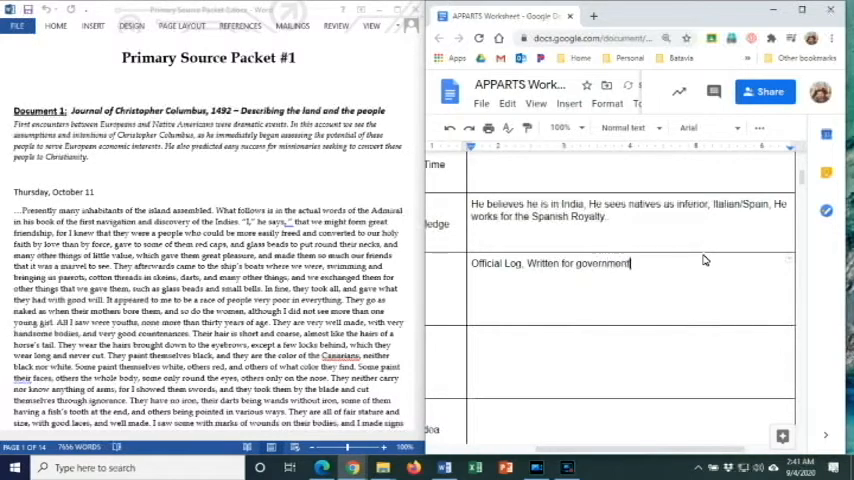
pyautogui.write('officials')
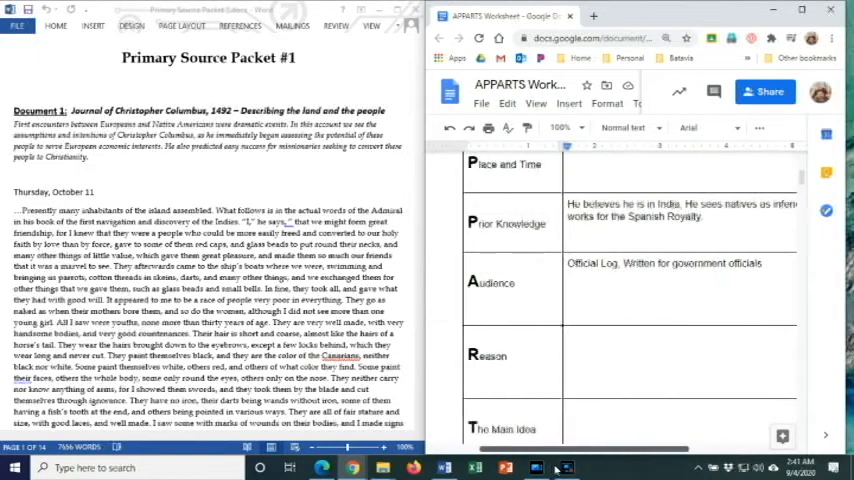
# Write "TO keep a record, to tell the trip to the King/Queen of Spain" in the Reason row.
pyautogui.scroll(-3)
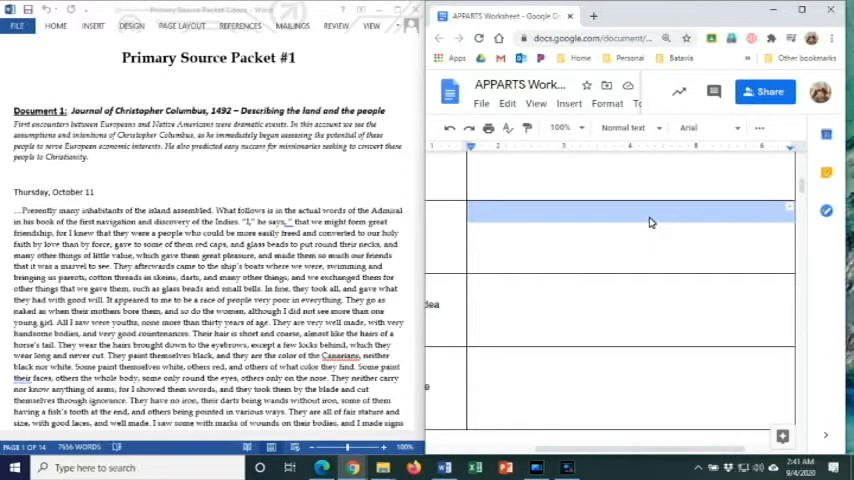
pyautogui.write('TO keep a record')
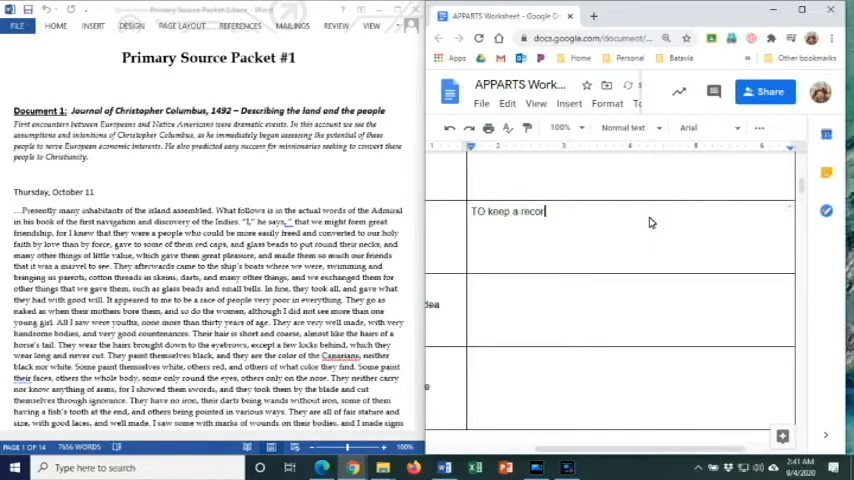
pyautogui.write(', TO sell the trip')
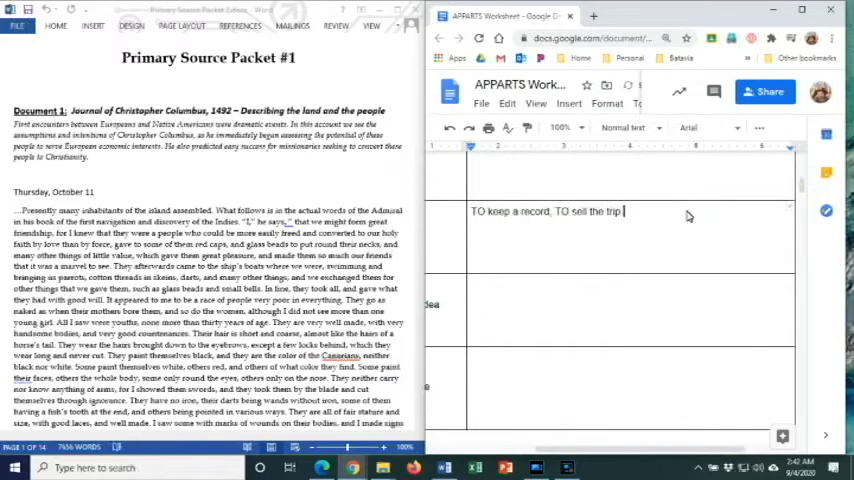
pyautogui.write('to the Kings/Que')
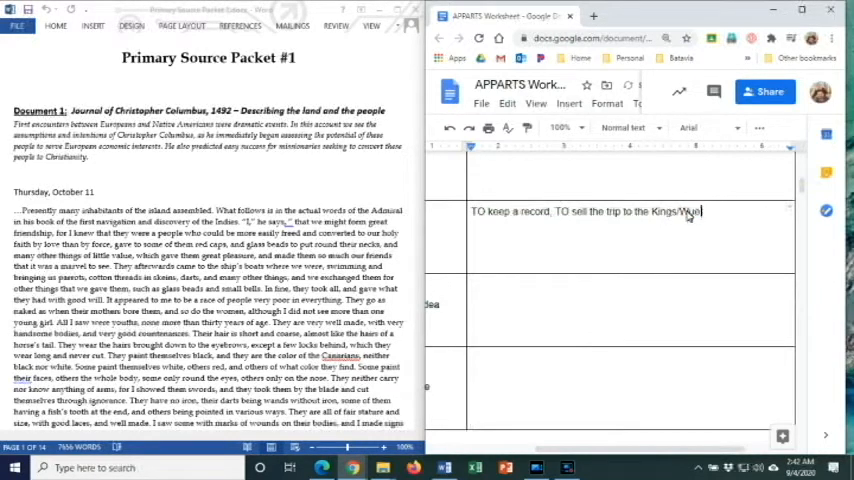
pyautogui.press('BackSpace')
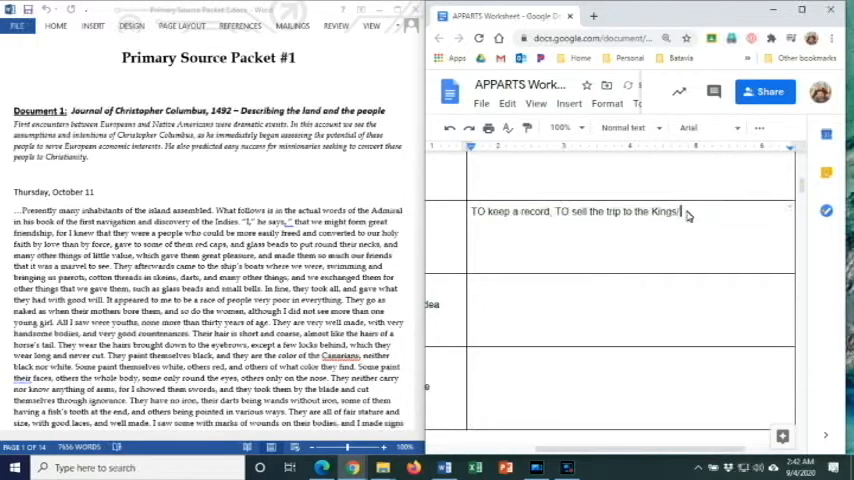
pyautogui.write('/Queen')
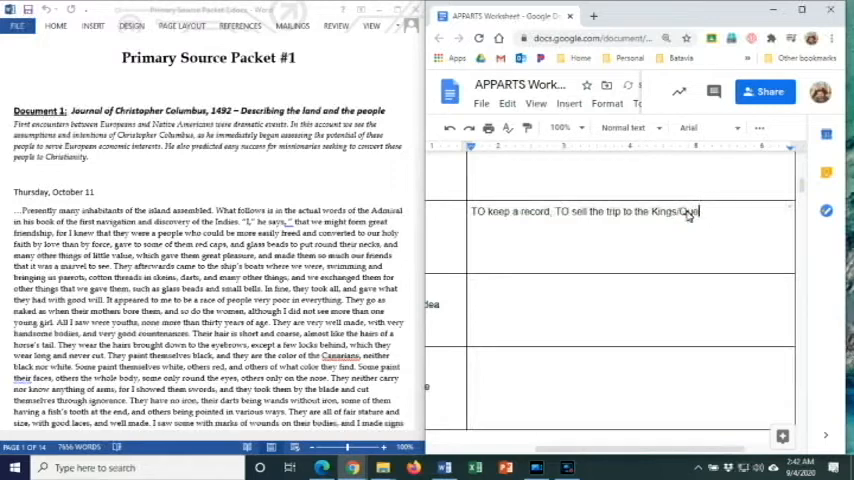
pyautogui.write('en')
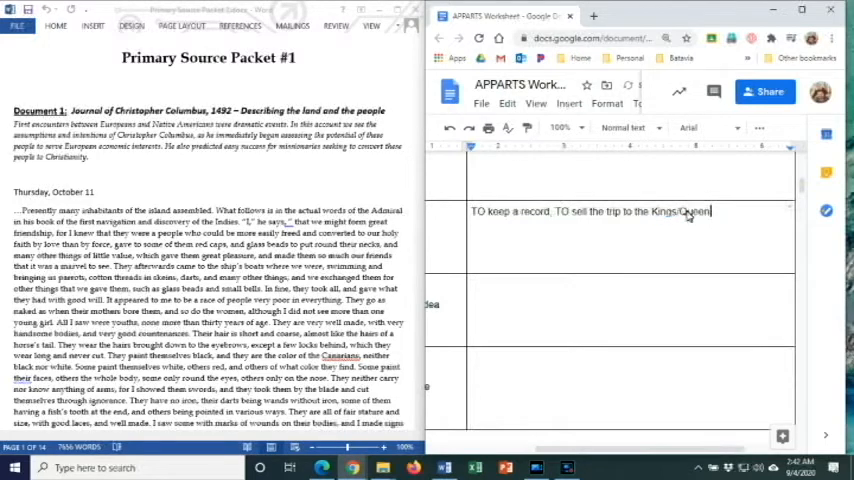
pyautogui.write('of spain')
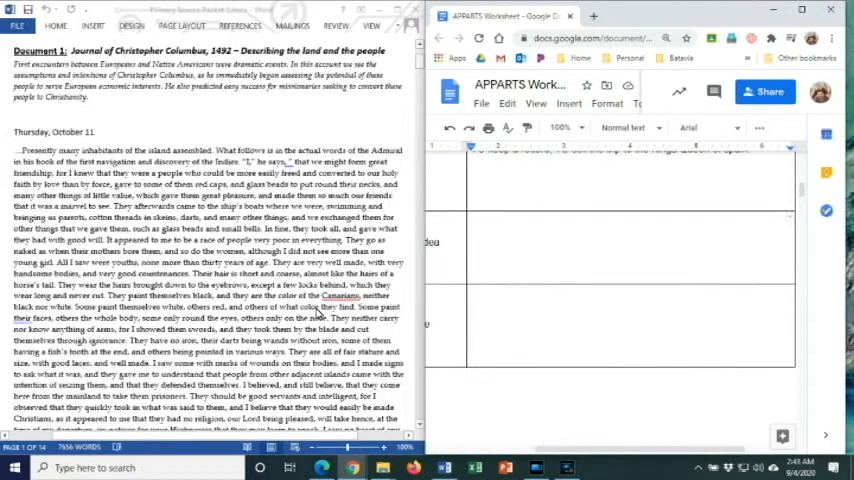
# Start the next Document A row with "He describes them as simple".
pyautogui.scroll(-3)
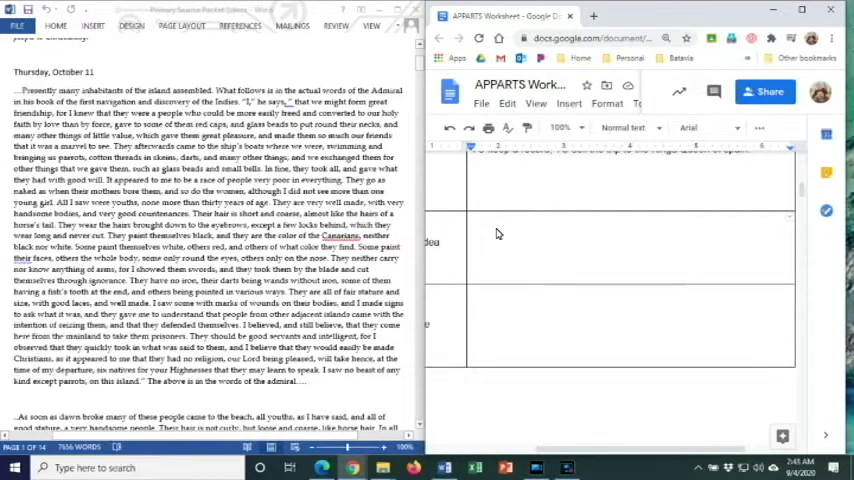
pyautogui.moveTo(596, 194)
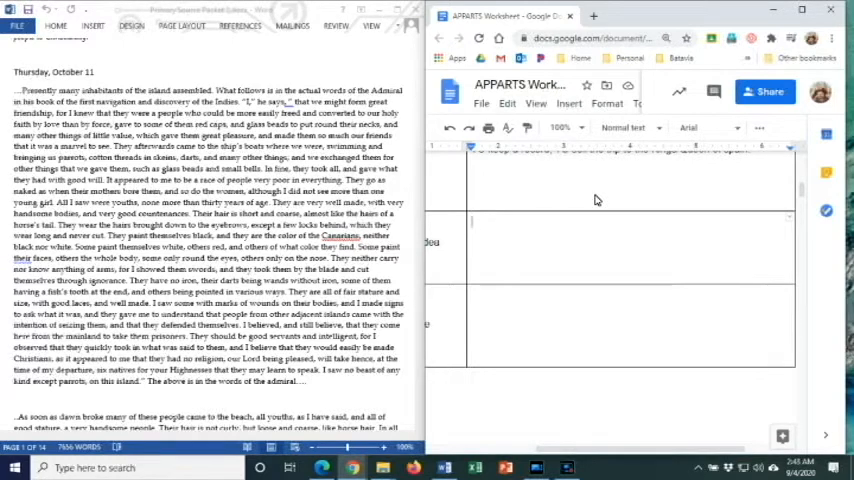
pyautogui.write('He')
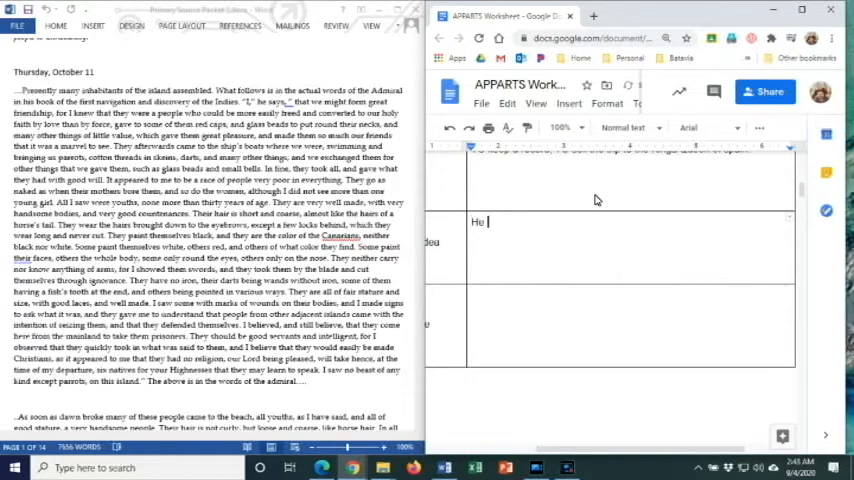
pyautogui.write('describes')
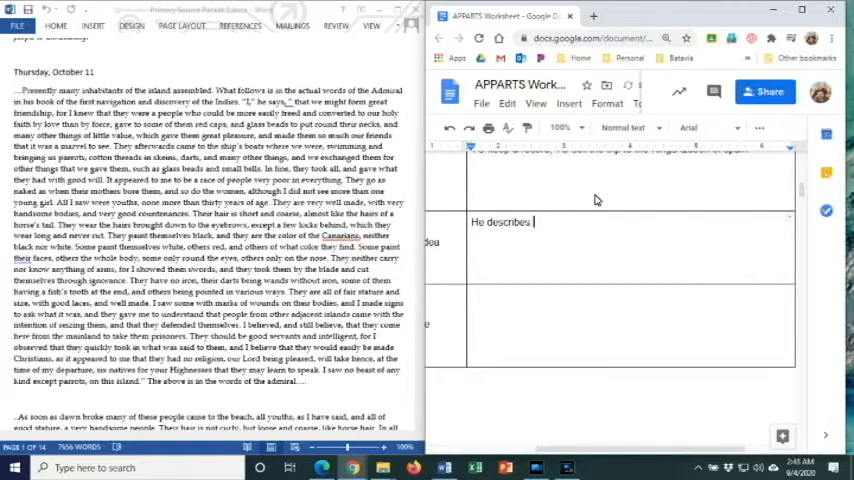
pyautogui.write('them as simple')
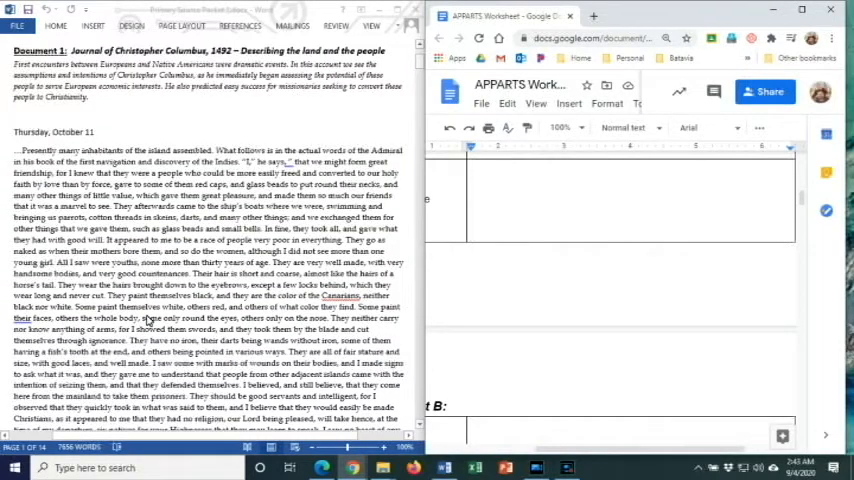
# Write "Describes Columbus's opinions about the natives and" in the next Document A row.
pyautogui.scroll(-3)
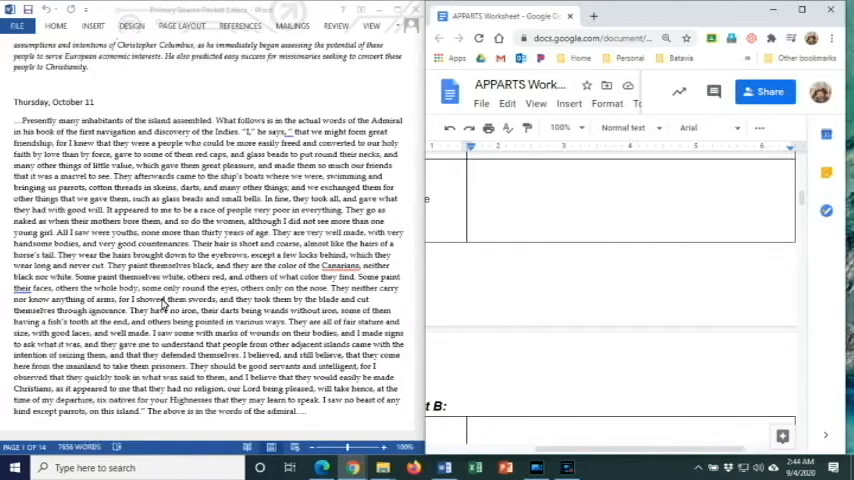
pyautogui.scroll(-3)
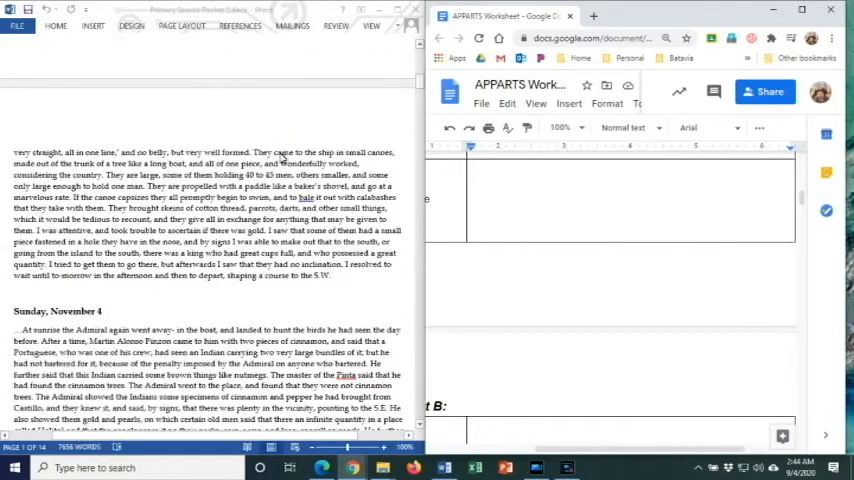
pyautogui.scroll(-3)
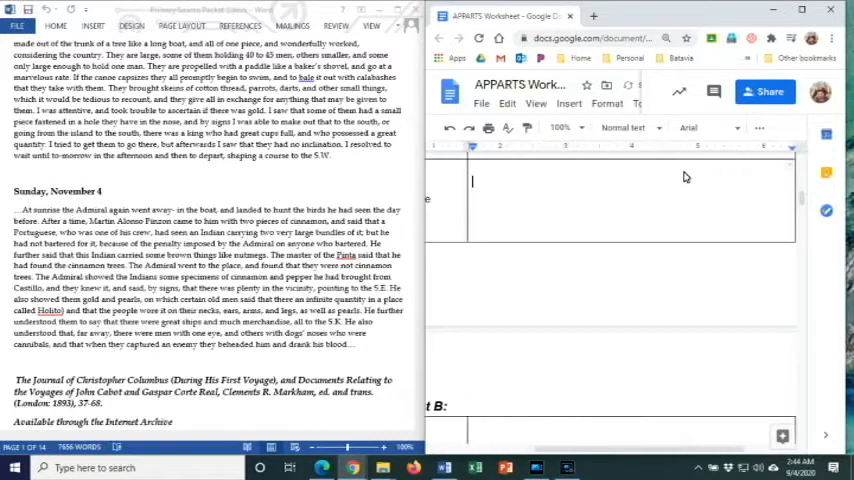
pyautogui.write('des')
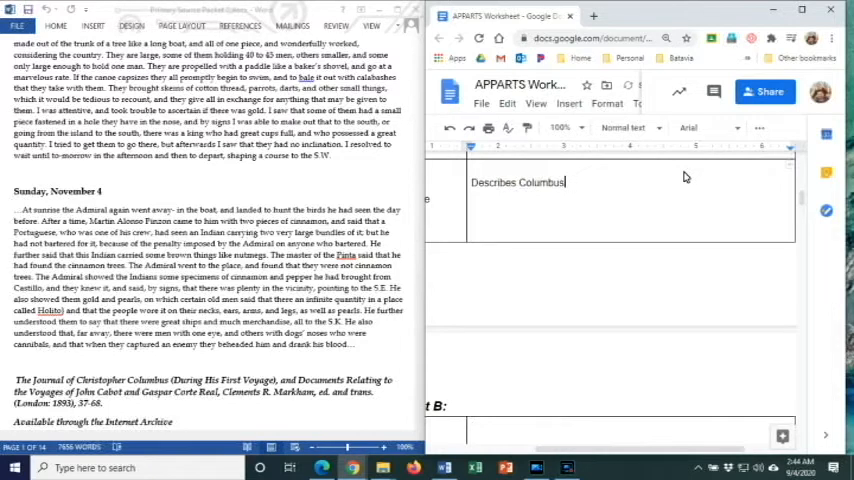
pyautogui.write("'s o")
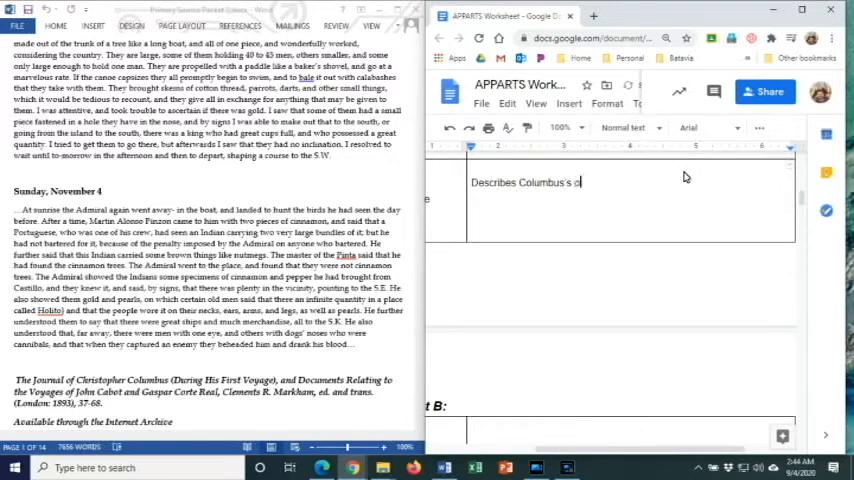
pyautogui.write('pinions abotu t')
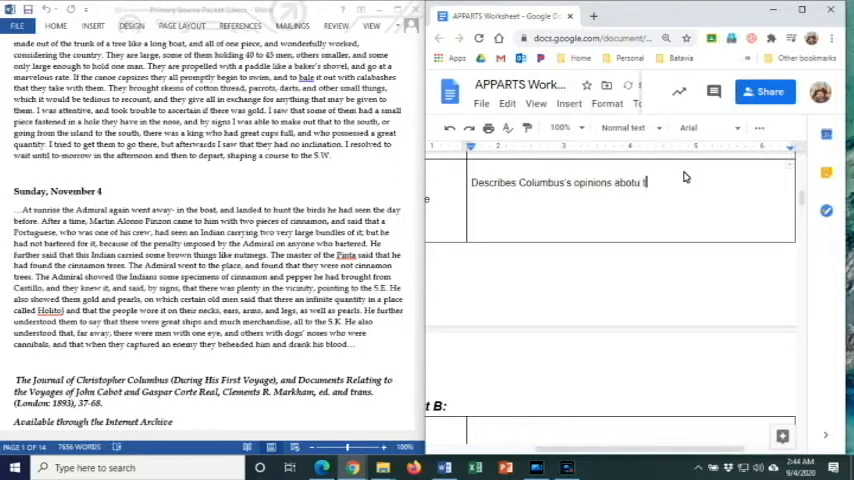
pyautogui.write('about the')
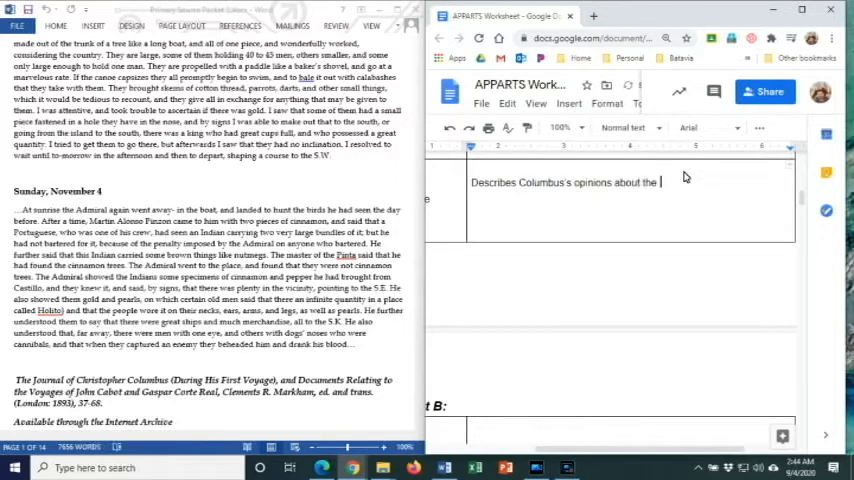
pyautogui.write('natives and')
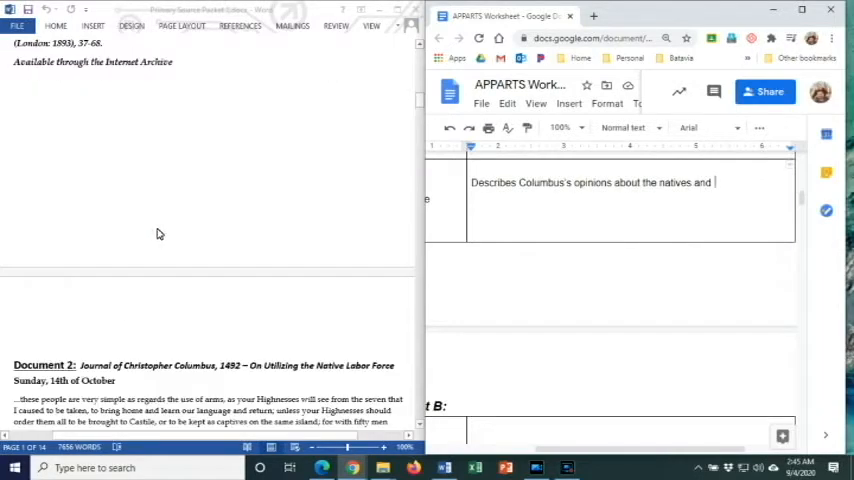
# Enter Pope Alexander VI as Document B's Author.
pyautogui.scroll(-3)
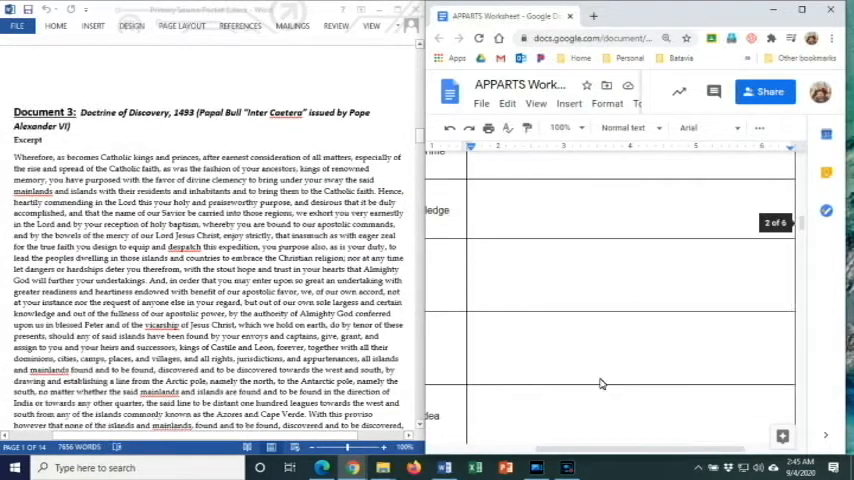
pyautogui.scroll(-3)
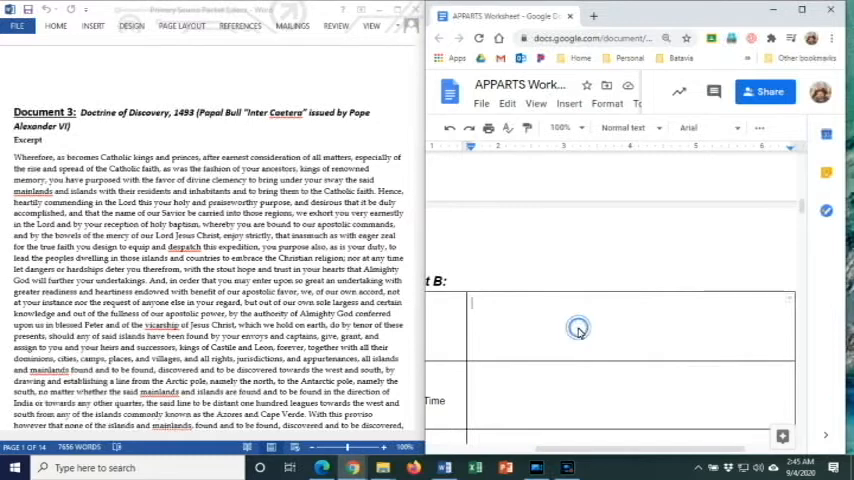
pyautogui.write('Pope ALe')
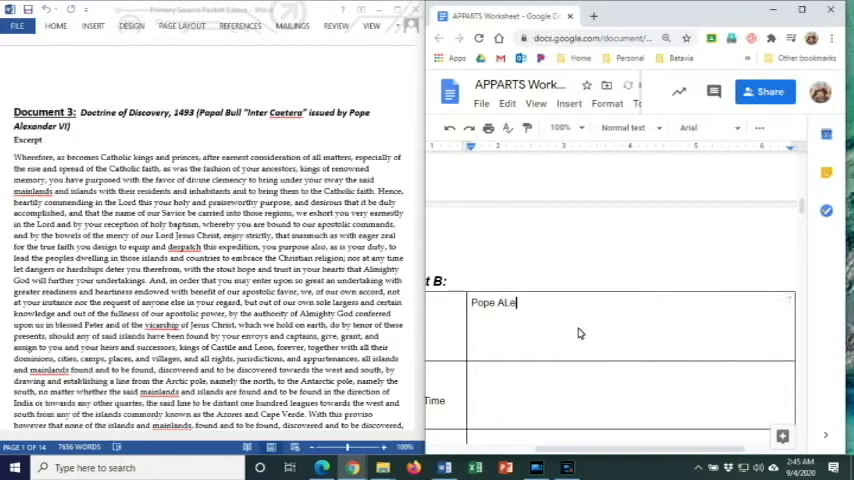
pyautogui.write('xander')
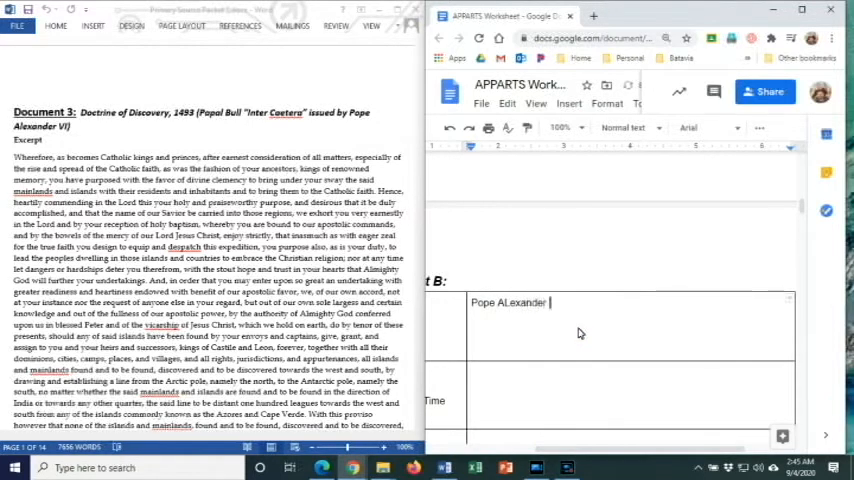
pyautogui.write('VI')
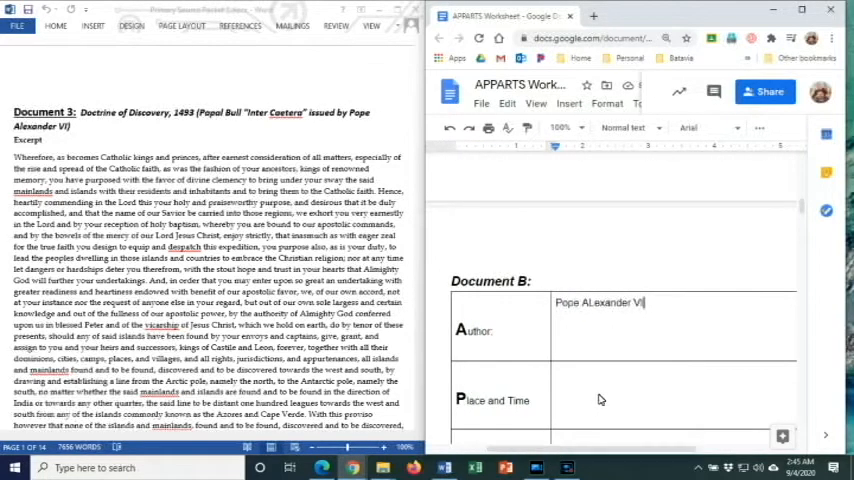
# Enter 1493 in Document B's Place and Time row.
pyautogui.scroll(-3)
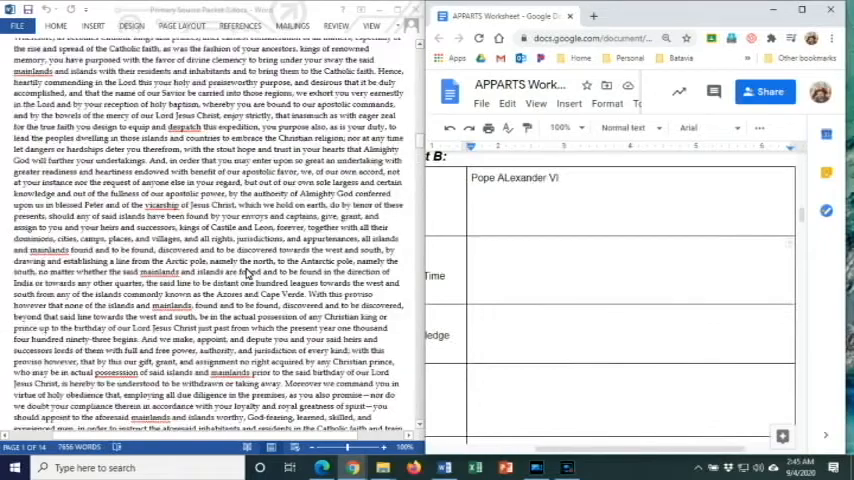
pyautogui.scroll(-3)
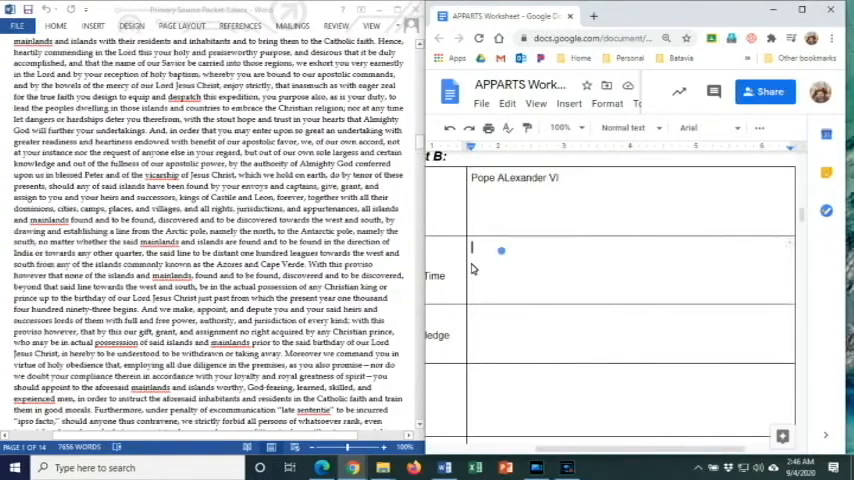
pyautogui.write('1493')
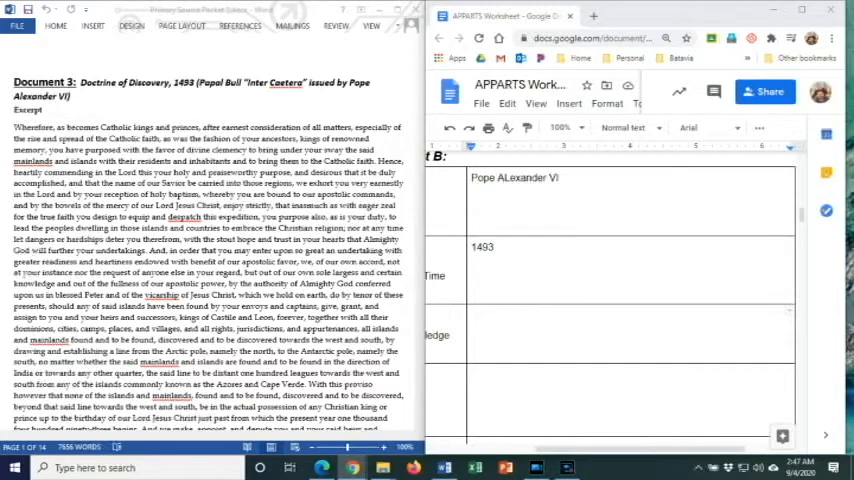
pyautogui.moveTo(612, 270)
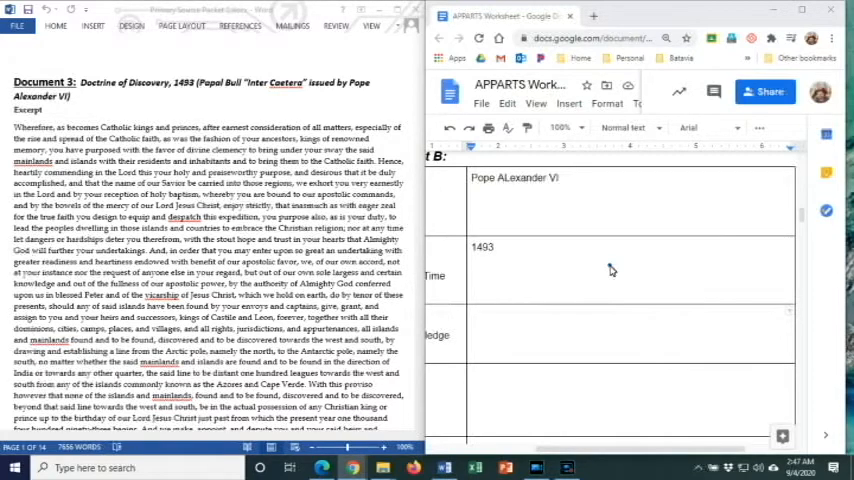